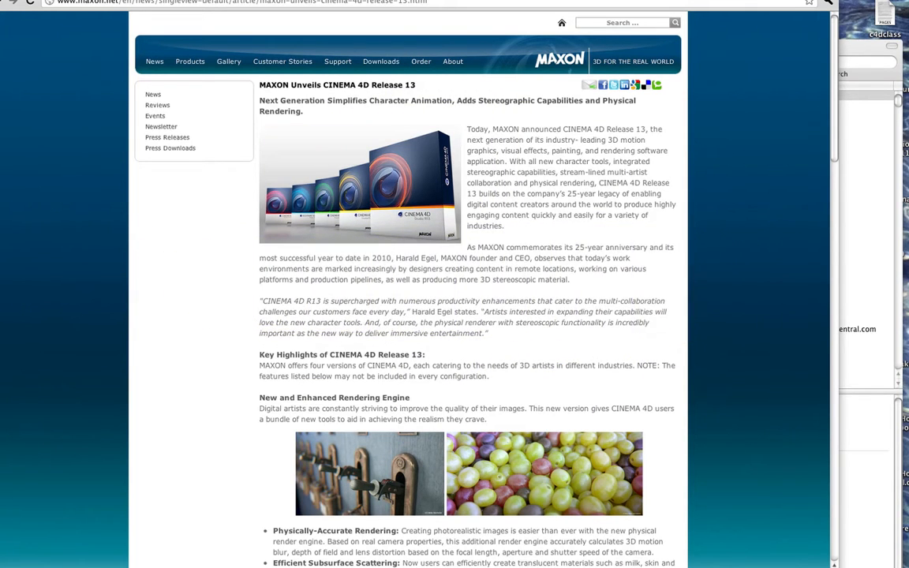
pyautogui.click(359, 183)
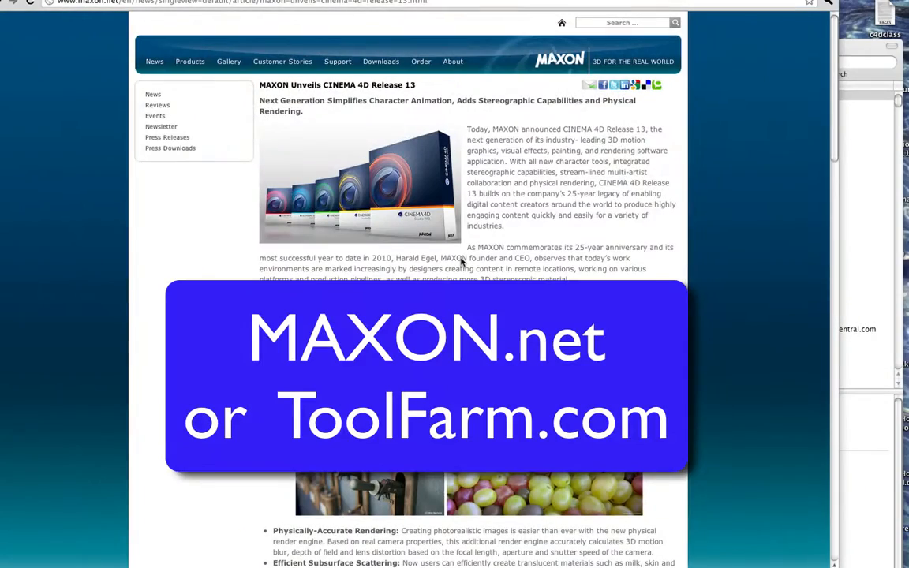
pyautogui.moveTo(499, 263)
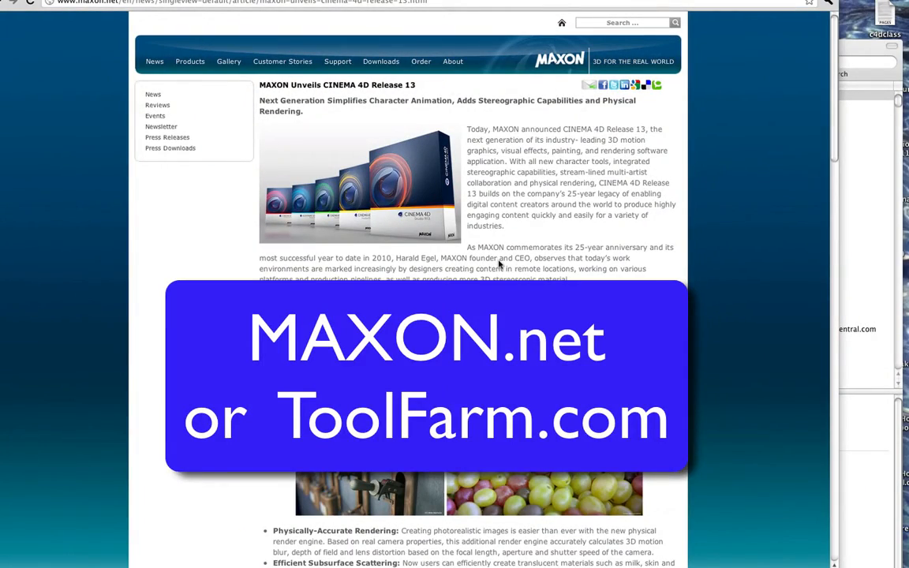
pyautogui.moveTo(675, 241)
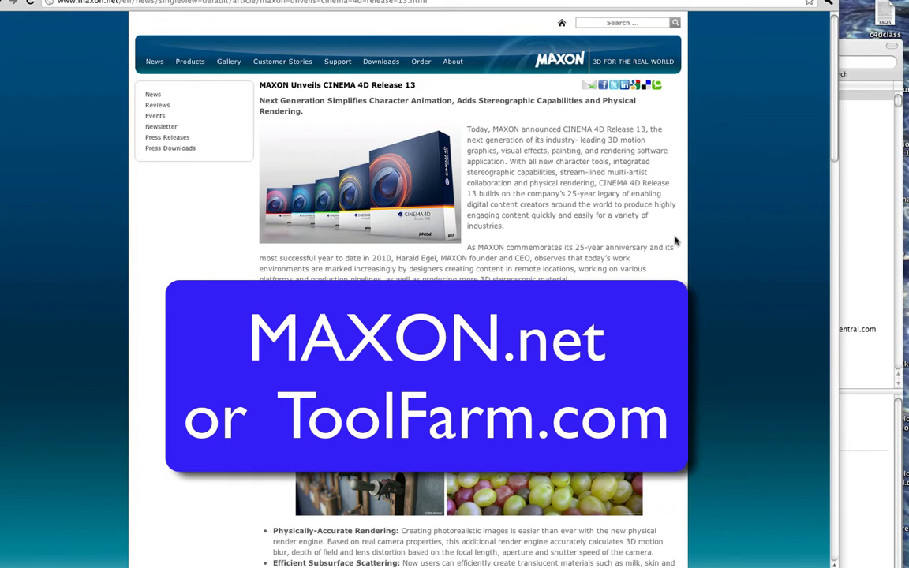